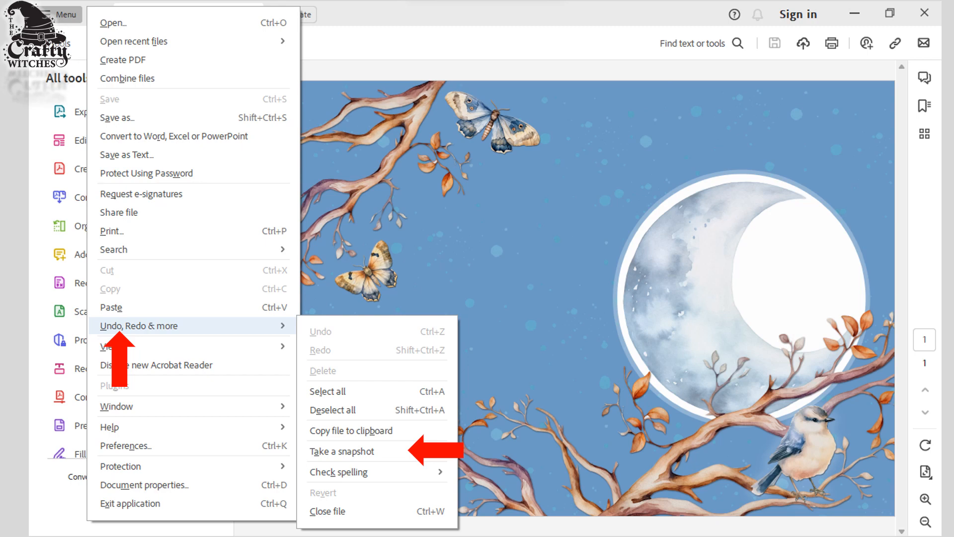
Start a snapshot via Take a snapshot and drag around the butterfly.
{"action": "left_click", "coordinate": [341, 451]}
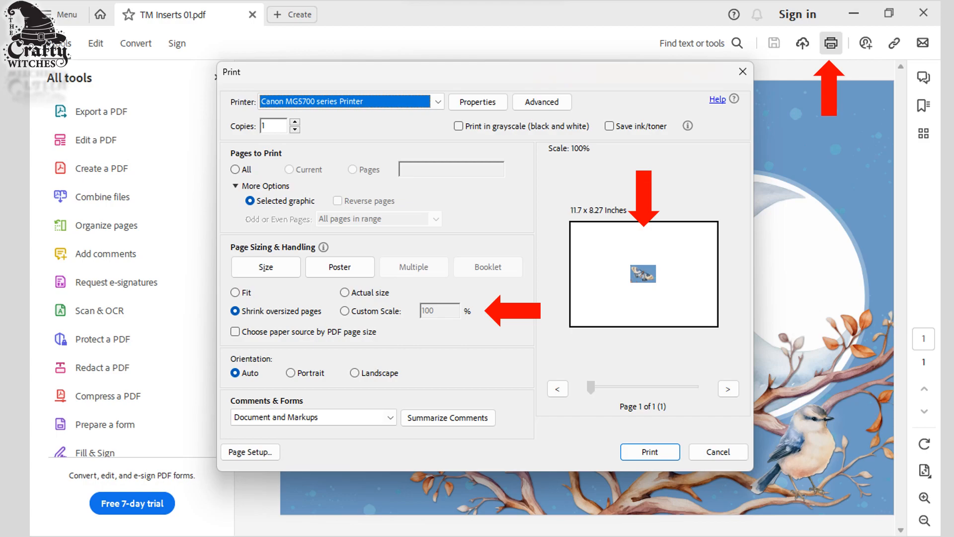
In the Print dialog keep Selected graphic and choose Fit under Page Sizing & Handling.
{"action": "left_click", "coordinate": [234, 293]}
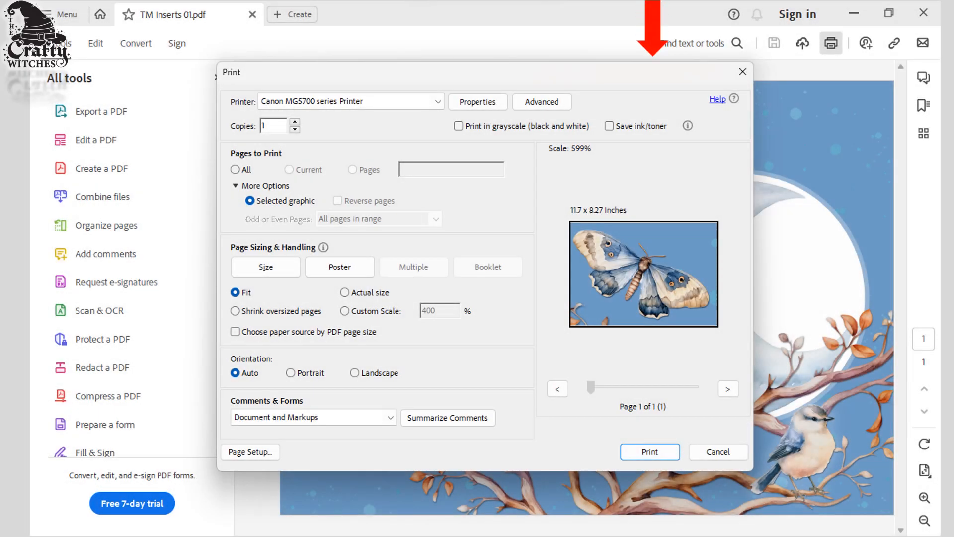